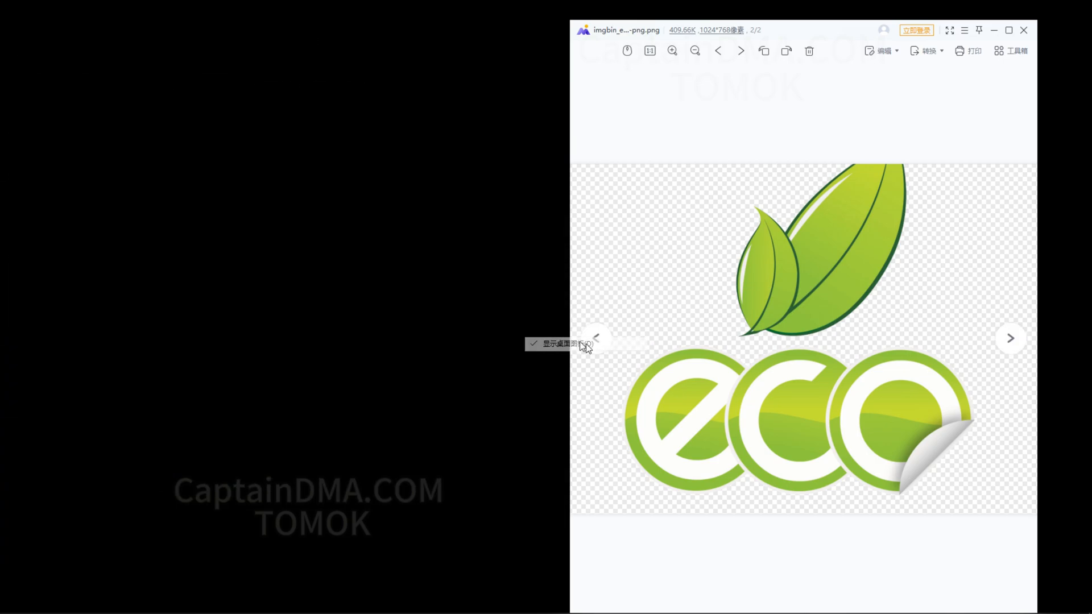
mouse_move(416, 297)
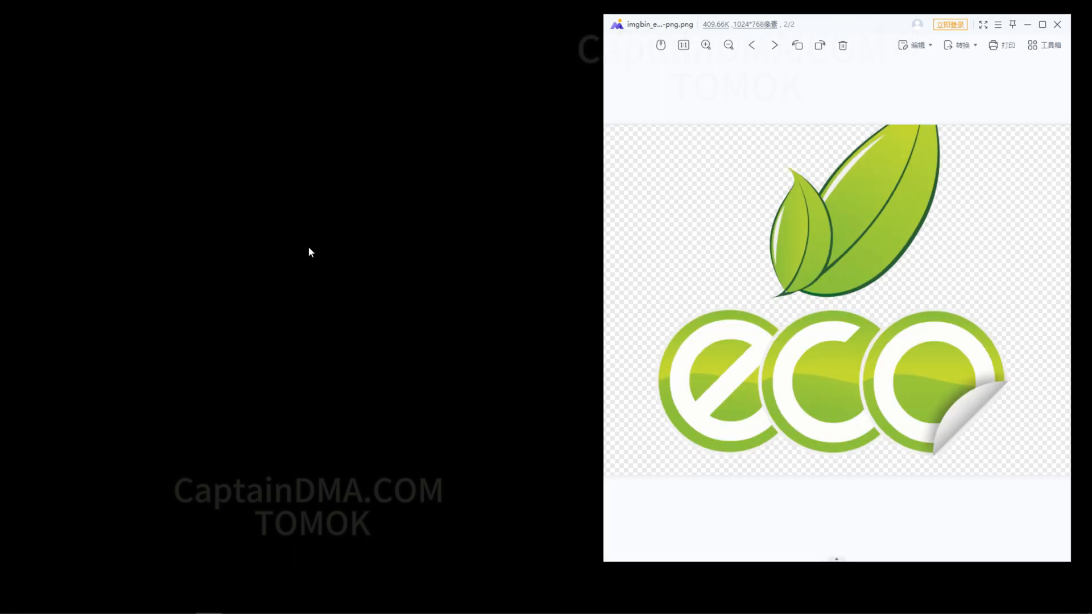
Open the desktop context menu that offers Display settings
right_click(310, 252)
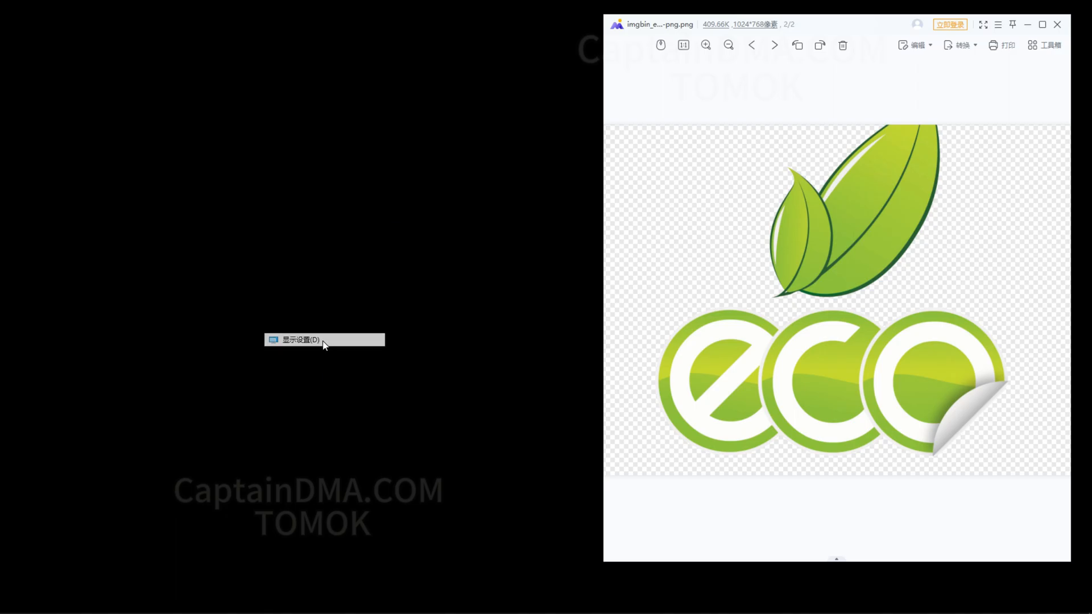
Open Display settings, set multiple displays to 'Extend these displays', and keep the changes
left_click(298, 340)
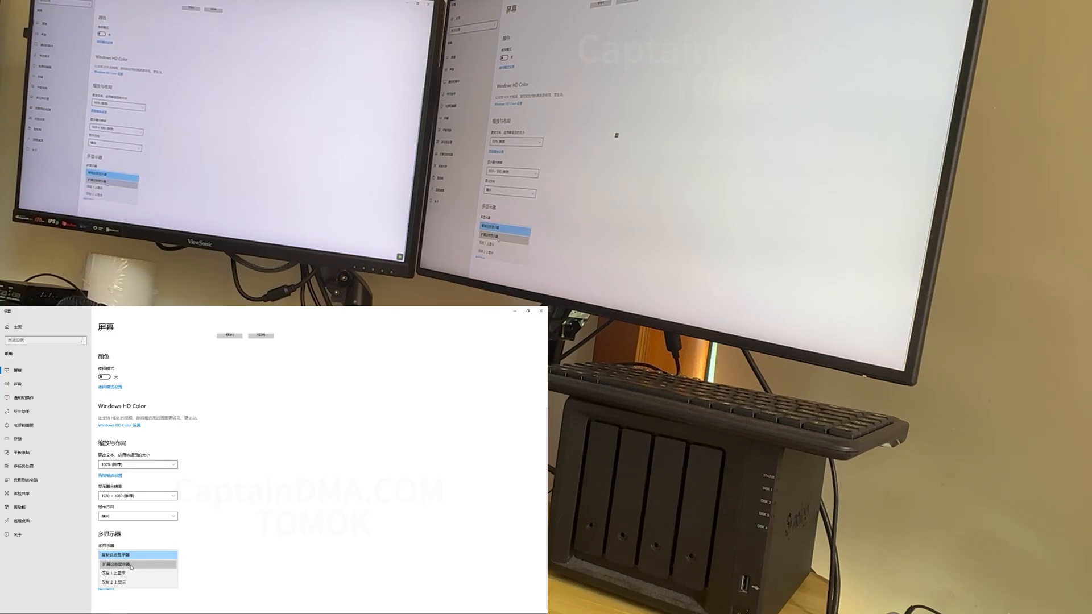
left_click(121, 567)
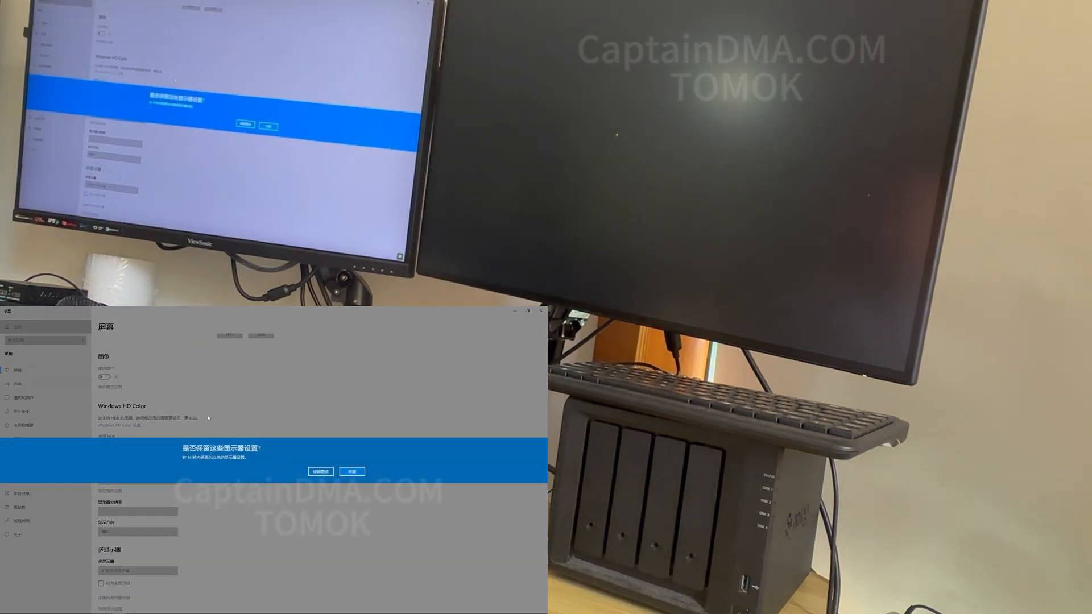
left_click(320, 471)
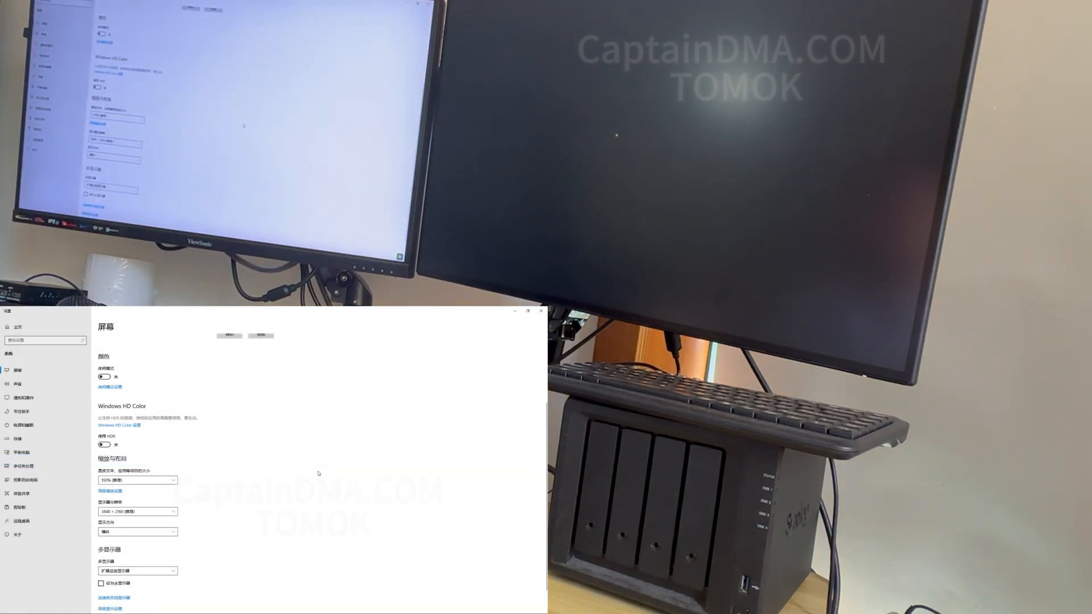